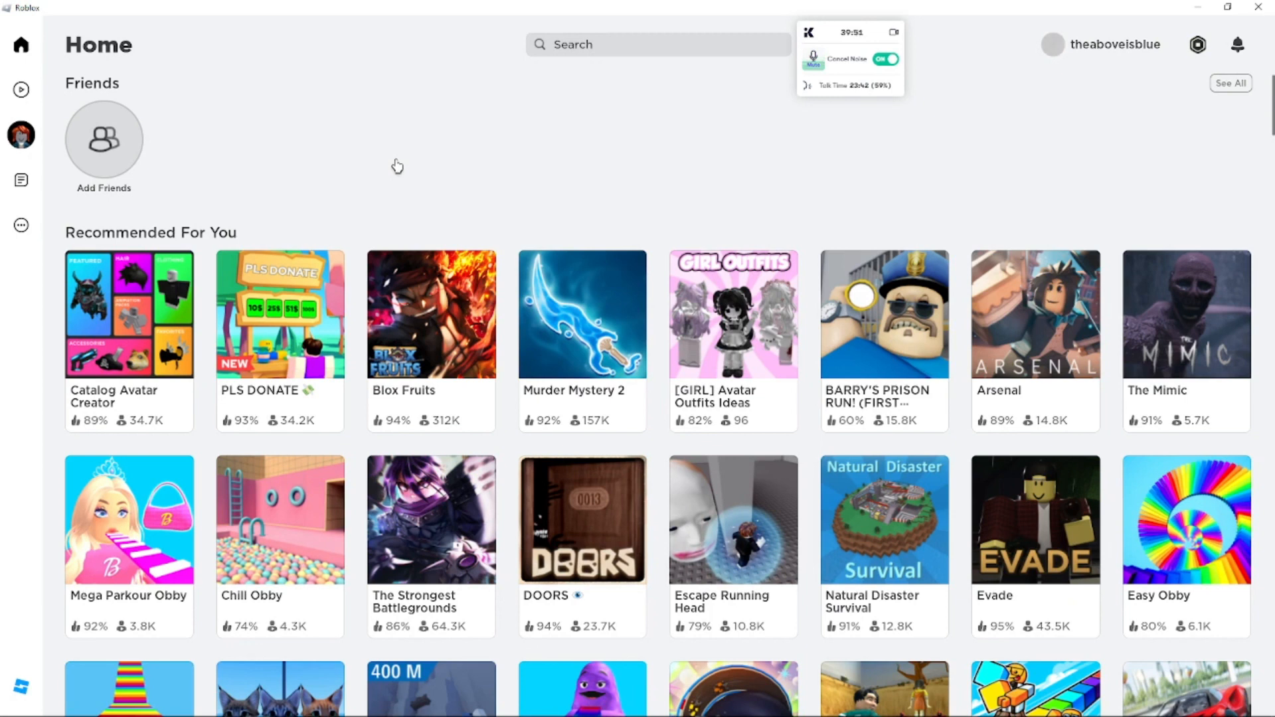
mouse_move(246, 181)
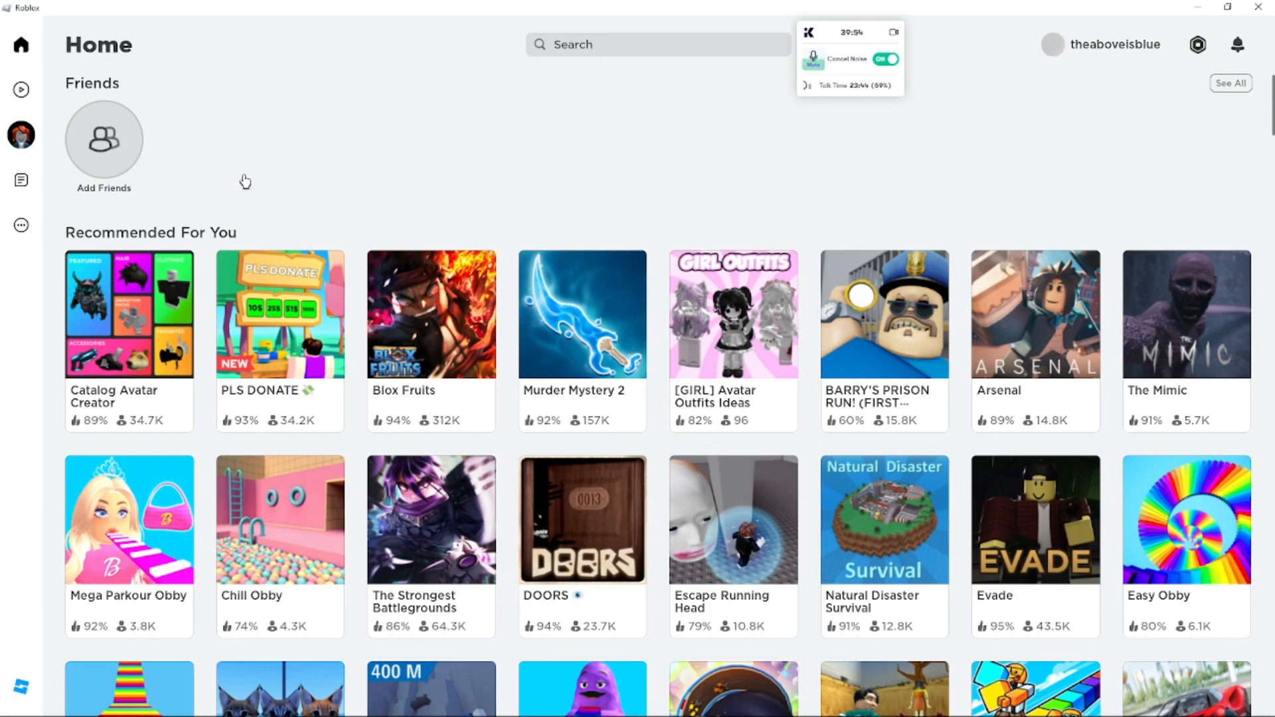
mouse_move(209, 211)
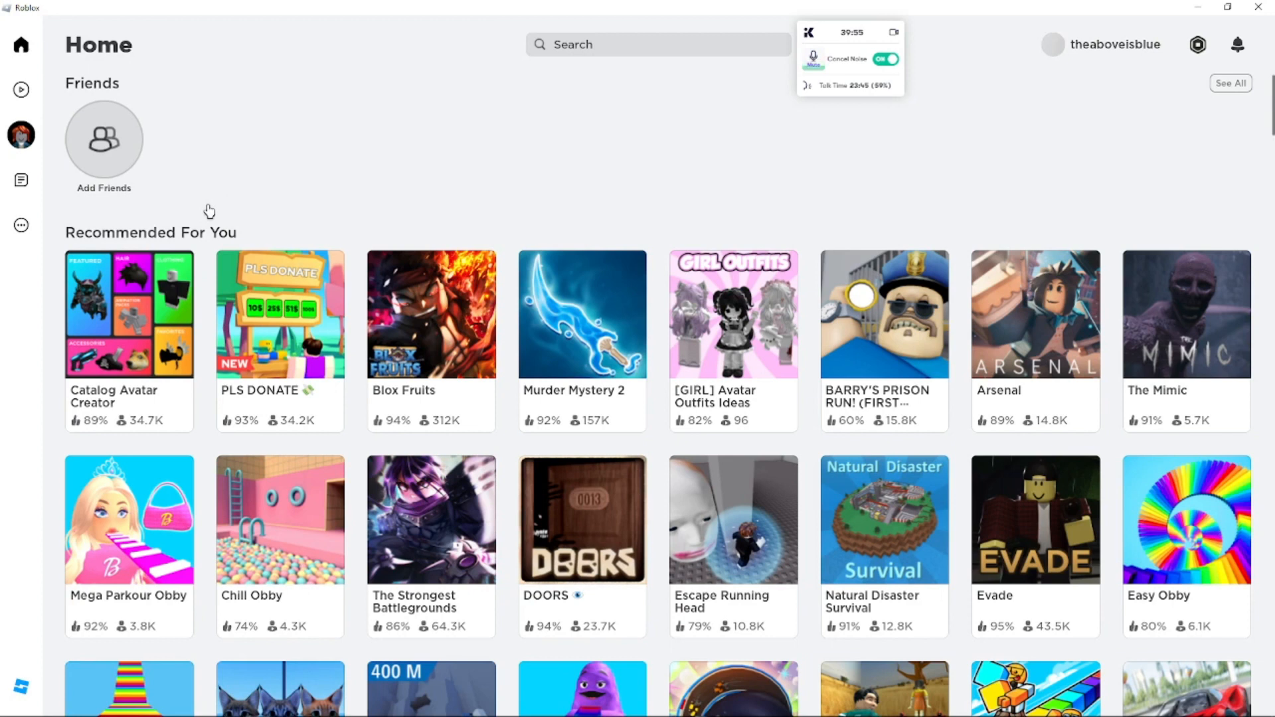
mouse_move(275, 40)
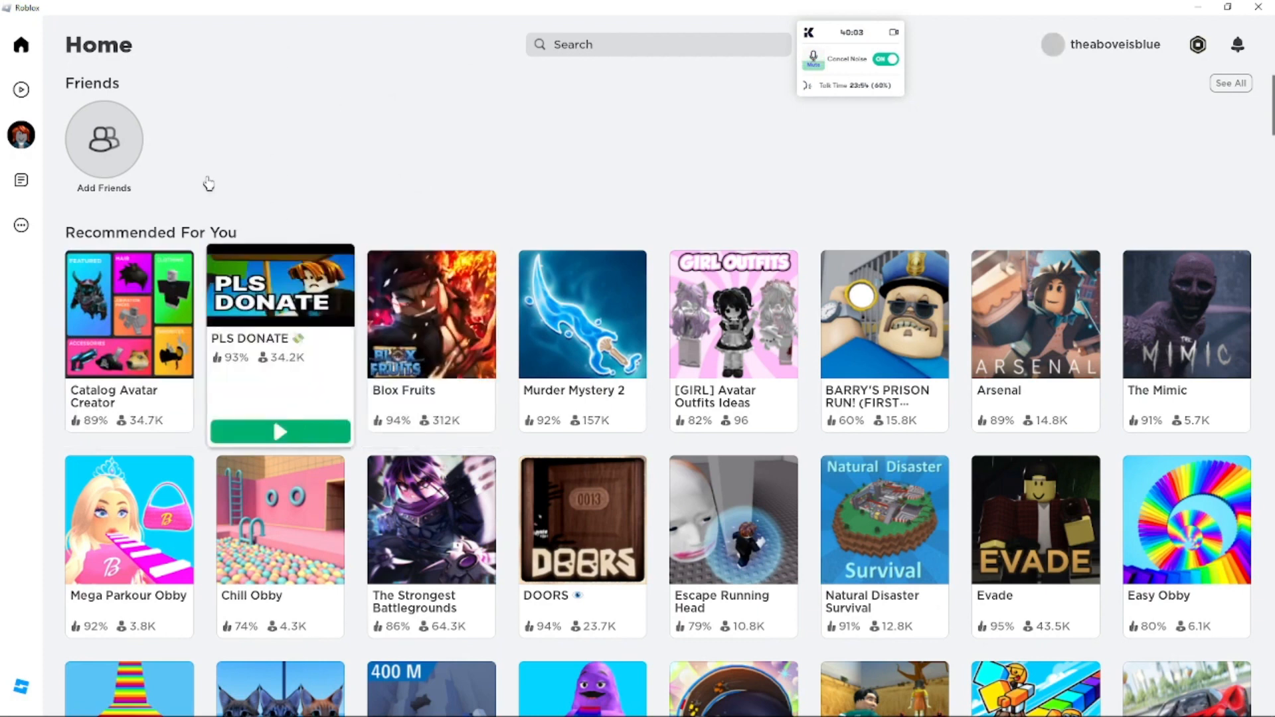
mouse_move(387, 131)
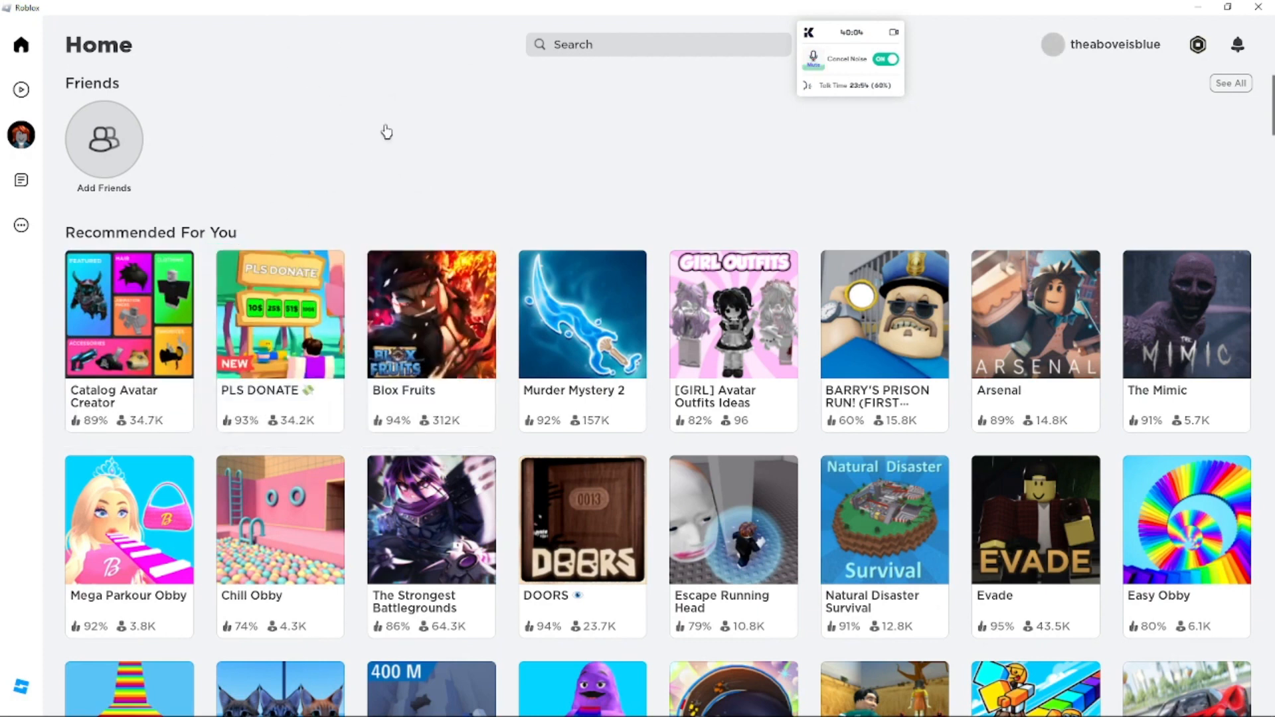
mouse_move(18, 84)
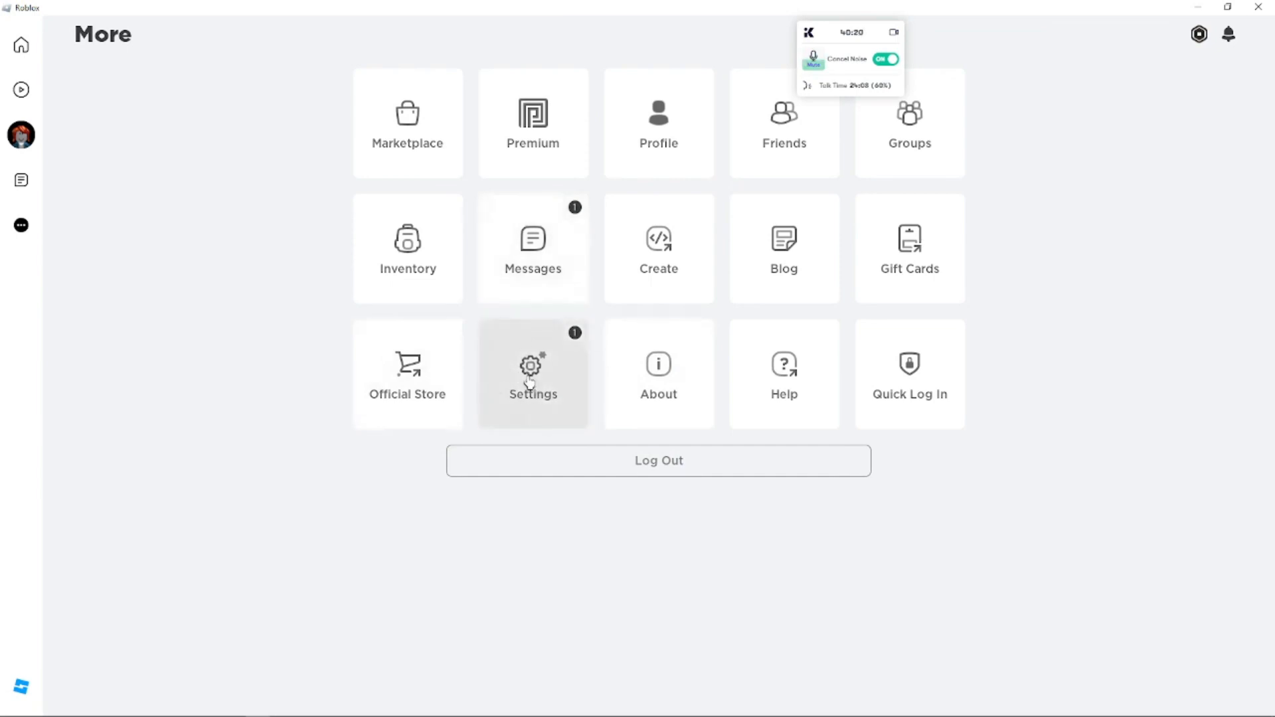
Step: Open My Settings from the Settings tile on the More page
left_click(533, 374)
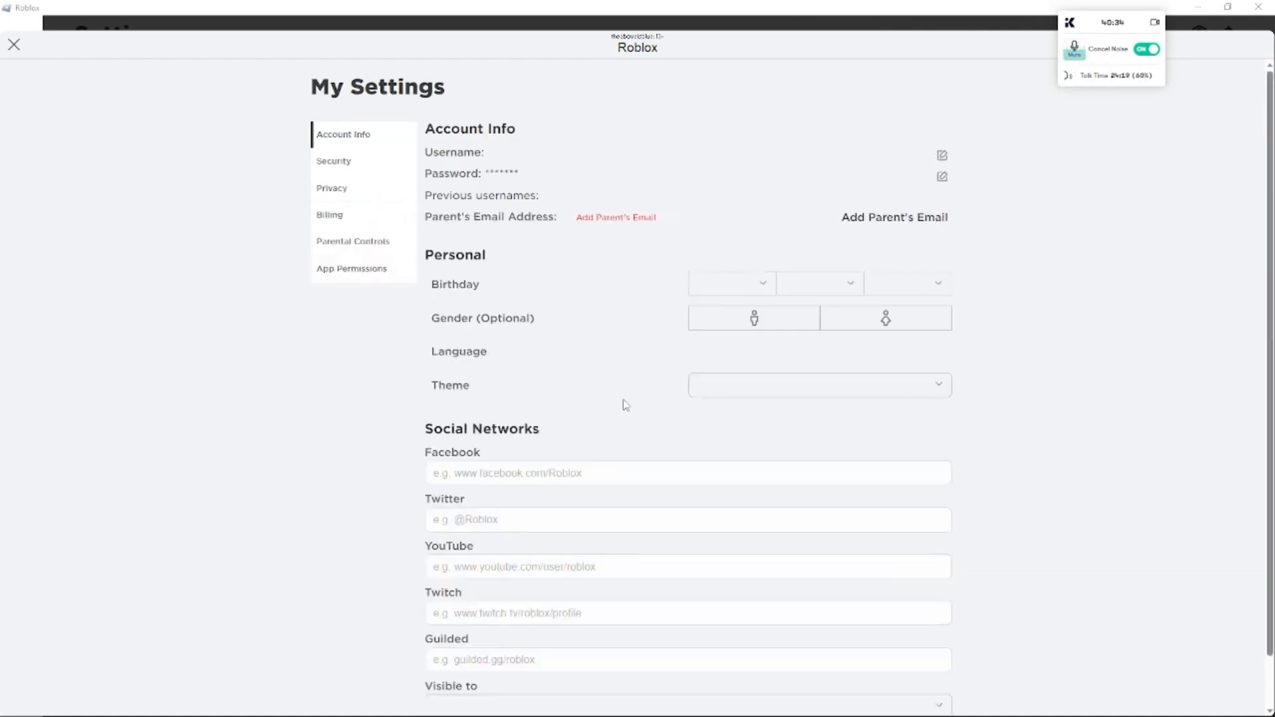
Step: Scroll down My Settings to the Social Networks 'Visible to' dropdown
scroll("down", 3)
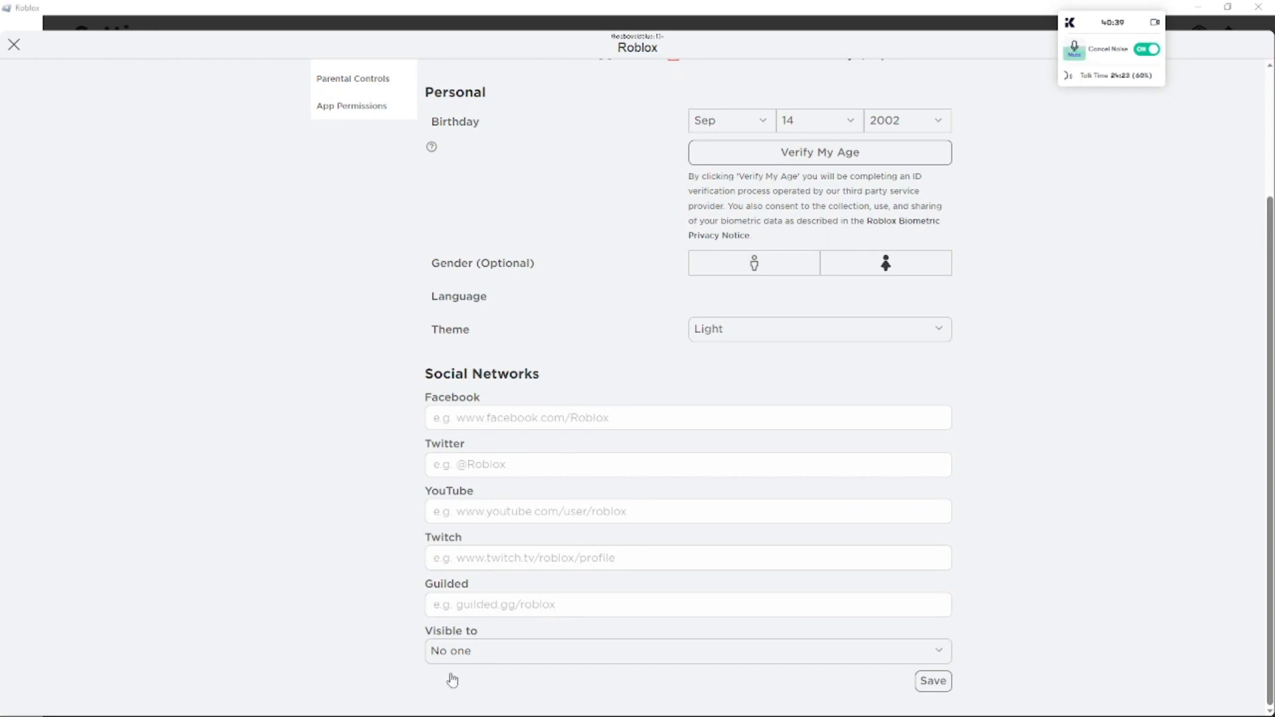
mouse_move(484, 656)
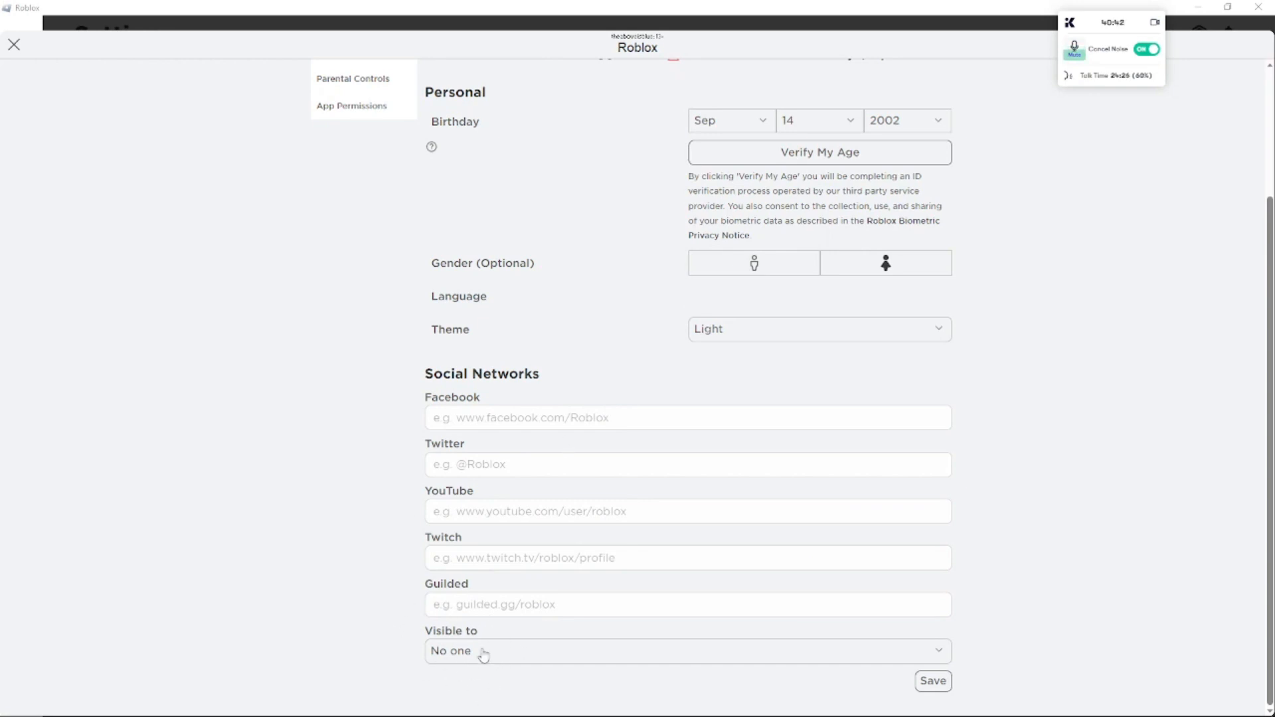
Step: Set the Social Networks 'Visible to' dropdown to No one
left_click(685, 651)
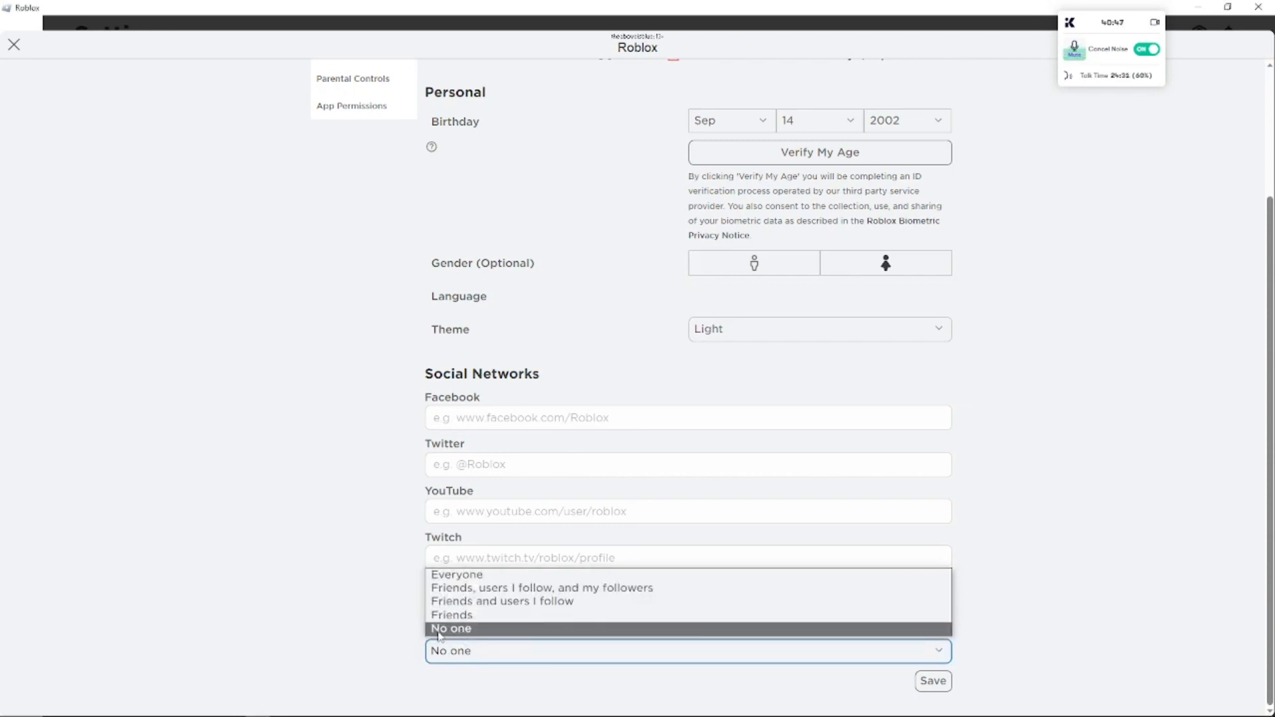
mouse_move(502, 601)
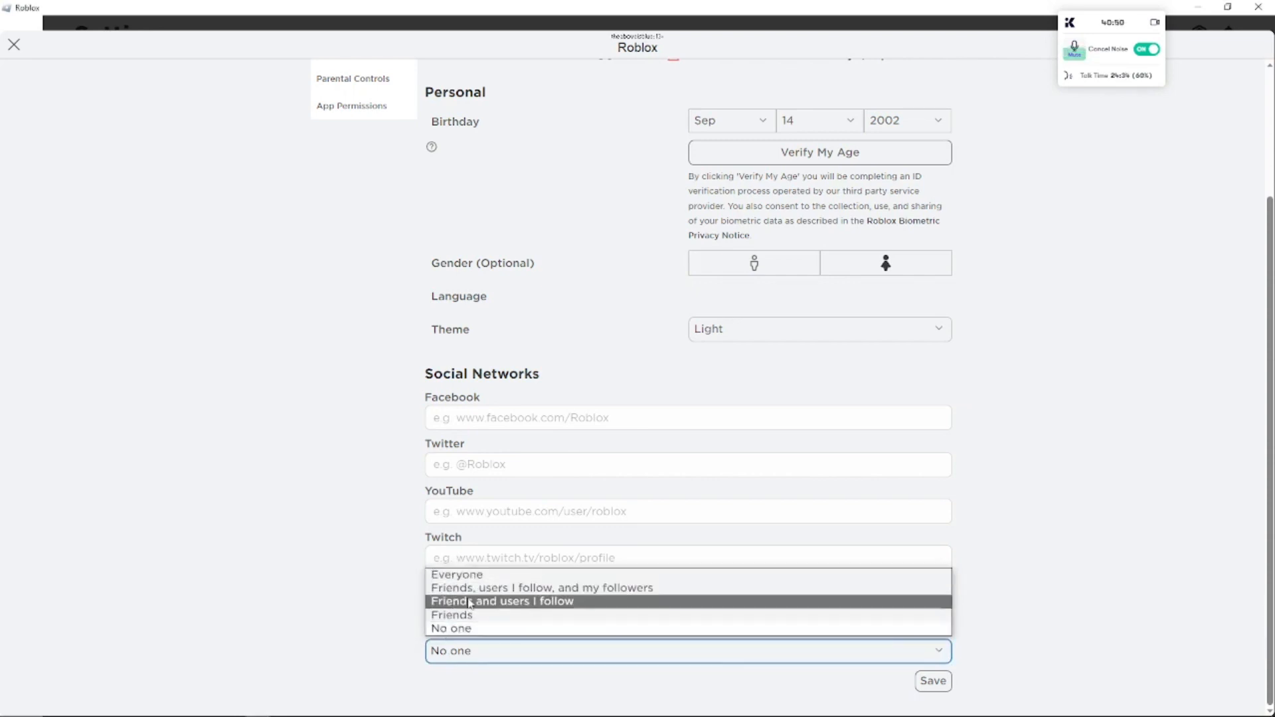
mouse_move(477, 628)
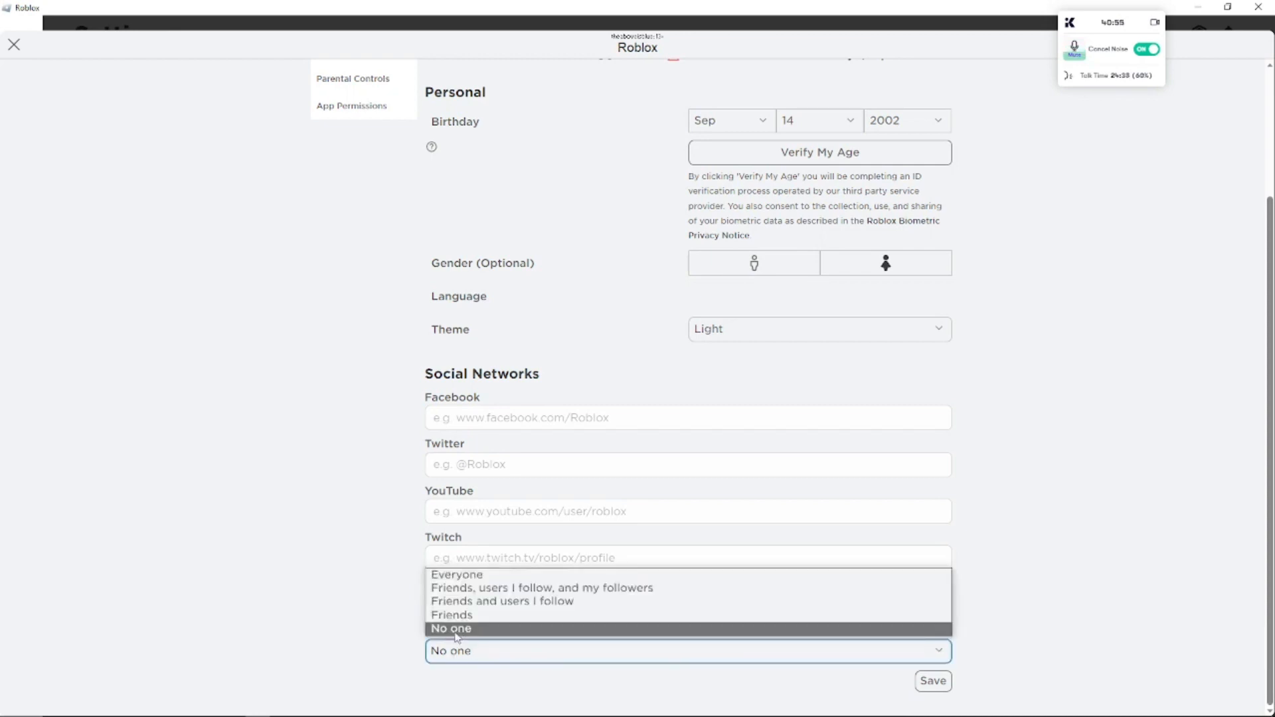
left_click(450, 627)
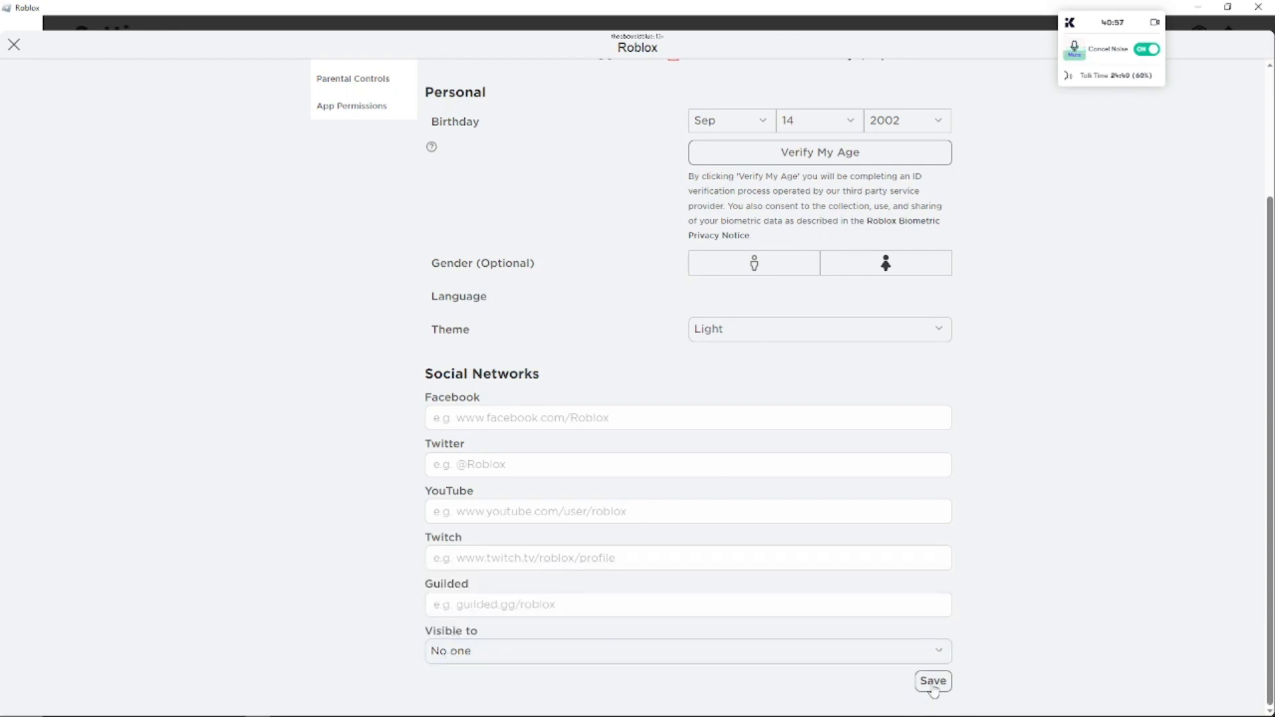
Step: Save the No one visibility setting and dismiss the Success confirmation
left_click(933, 680)
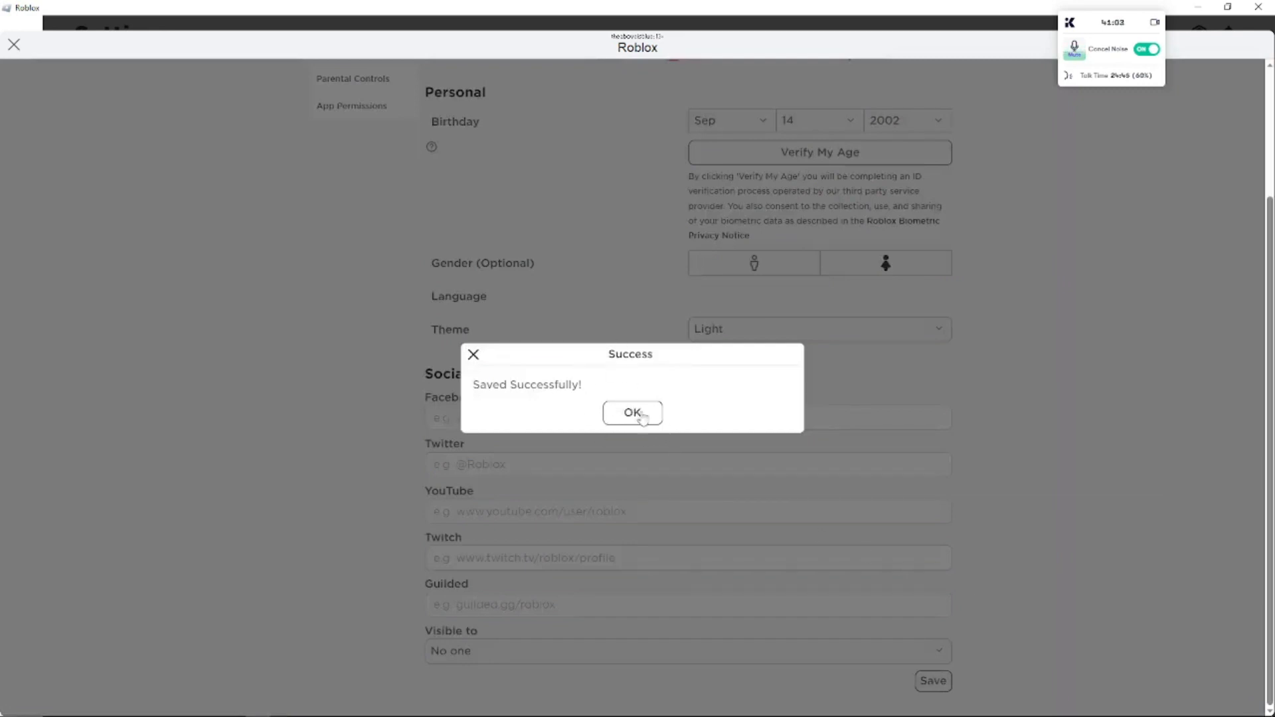
left_click(632, 413)
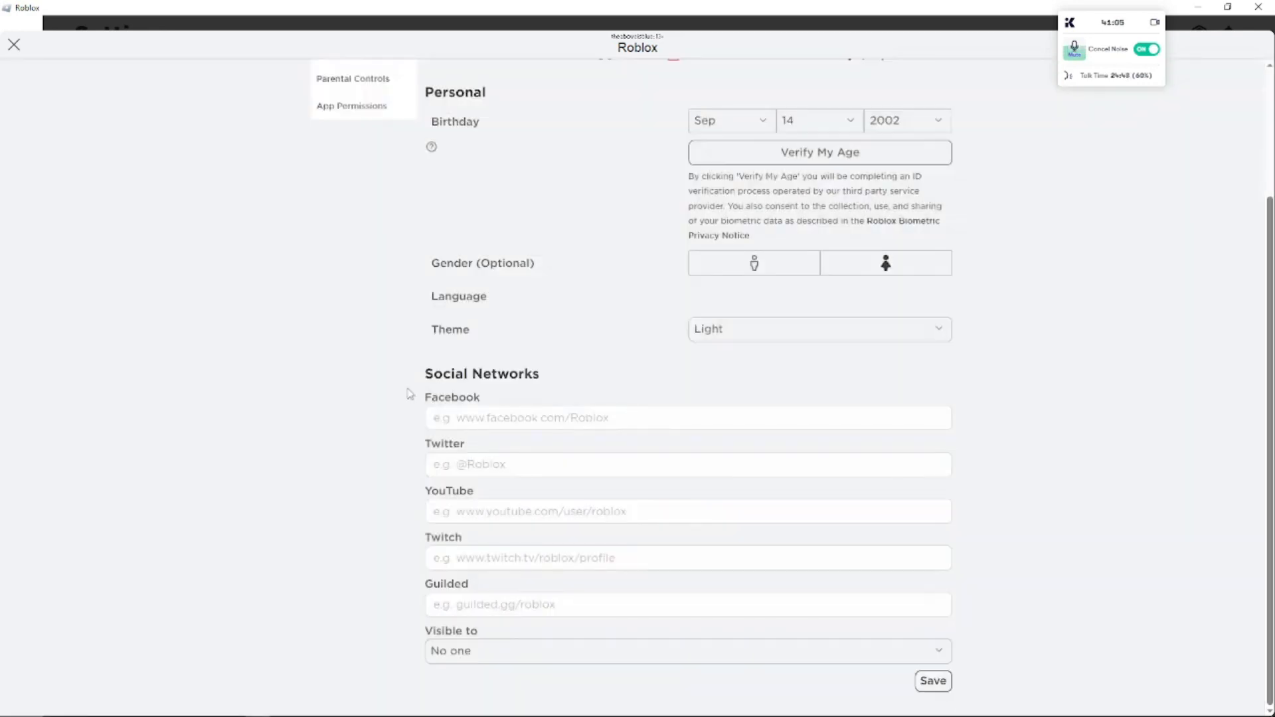